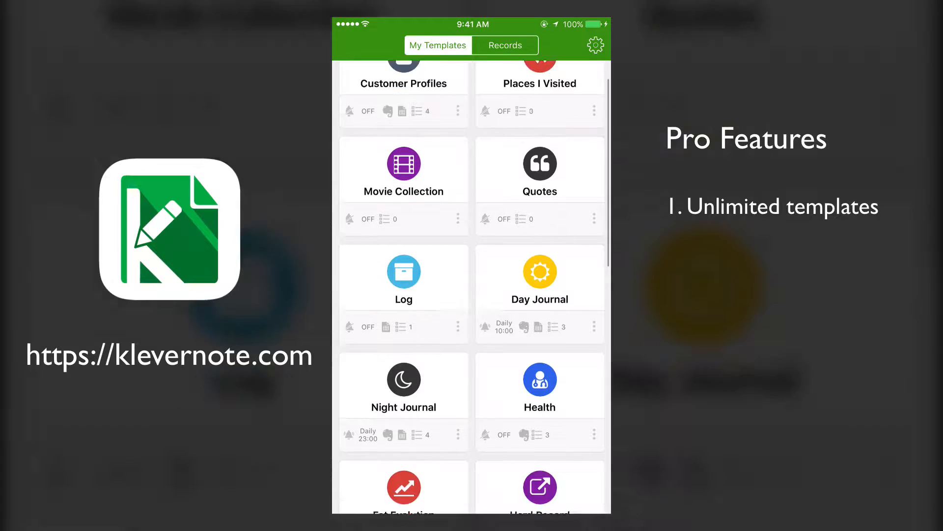
Open the Customer Profiles template from the My Templates grid
{"action": "scroll", "scroll_direction": "down", "scroll_amount": 3}
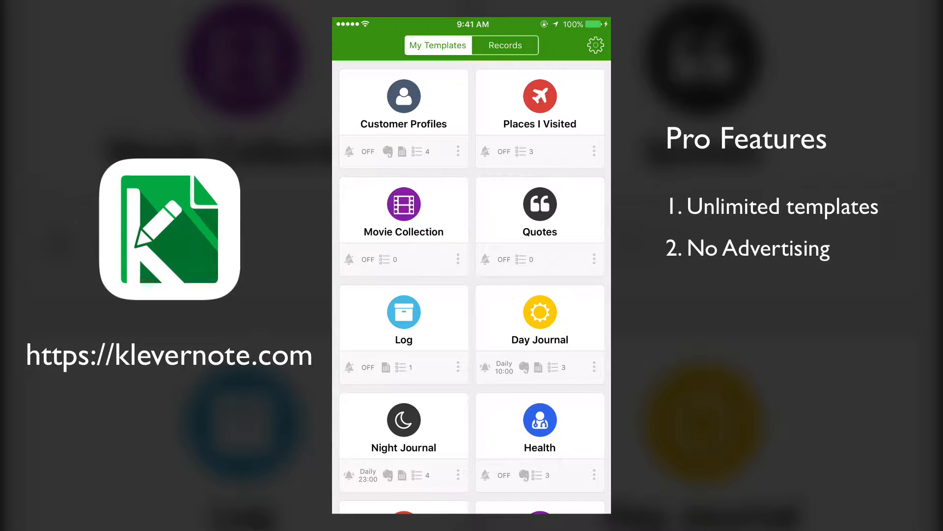
{"action": "left_click", "coordinate": [403, 101]}
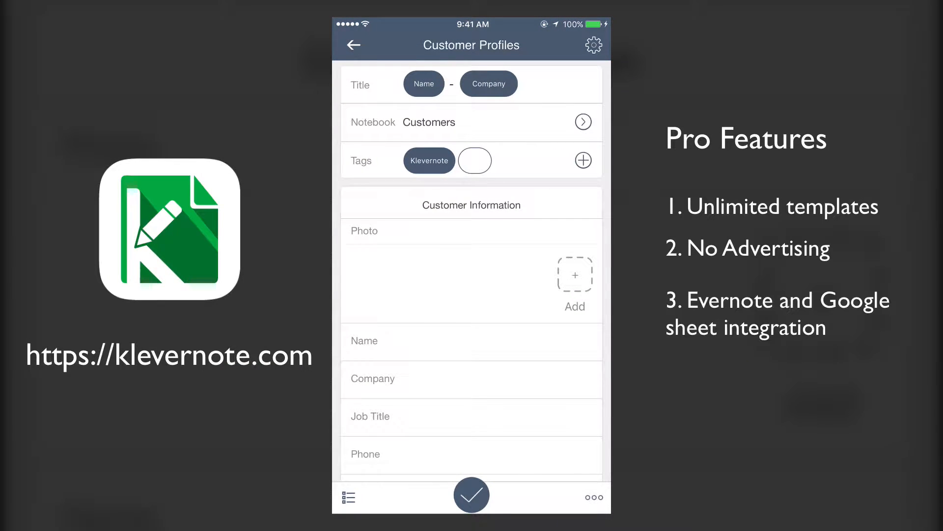
Open the template's configuration showing Evernote Sync and Send to Google Sheets enabled
{"action": "scroll", "scroll_direction": "down", "scroll_amount": 3}
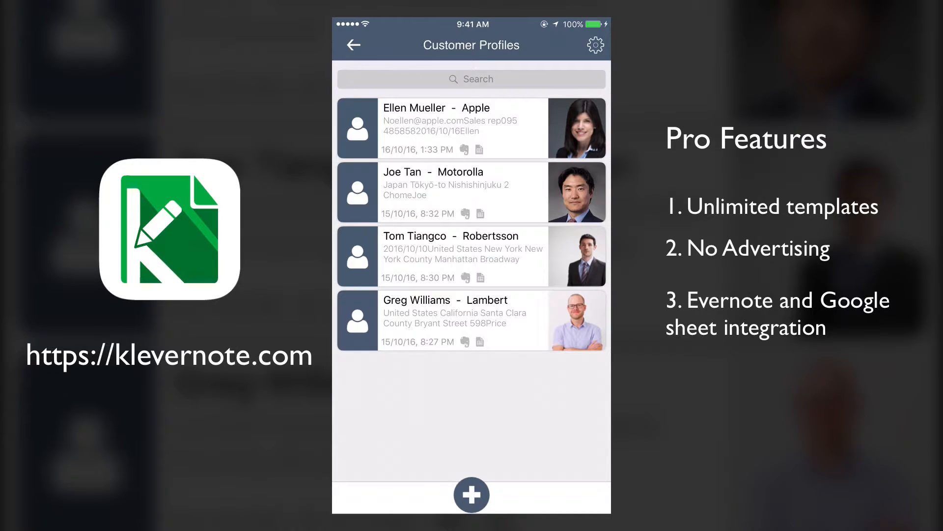
{"action": "left_click", "coordinate": [596, 45]}
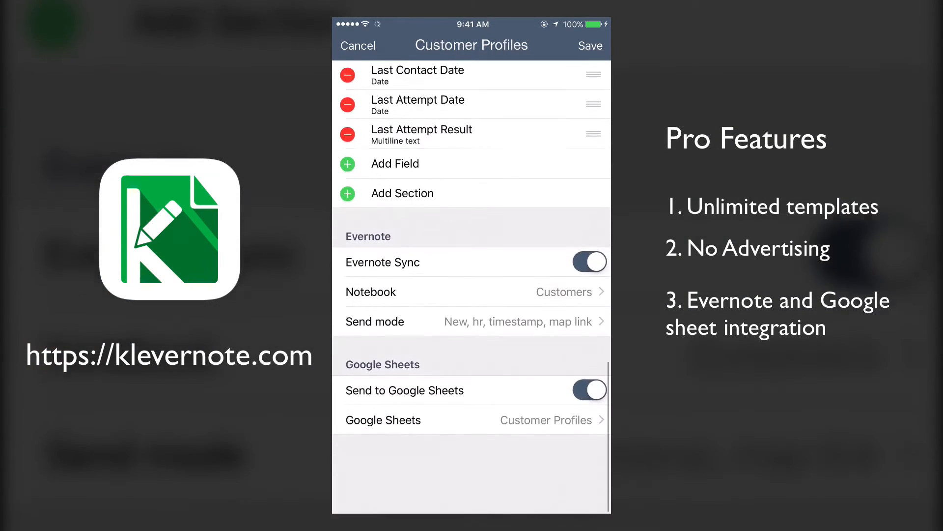
{"action": "scroll", "scroll_direction": "down", "scroll_amount": 3}
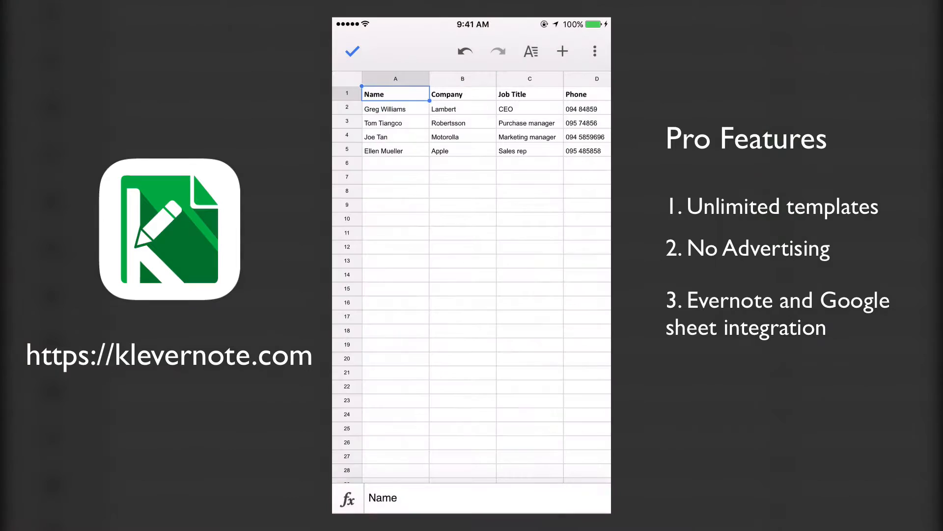
{"action": "scroll", "scroll_direction": "right", "scroll_amount": 3}
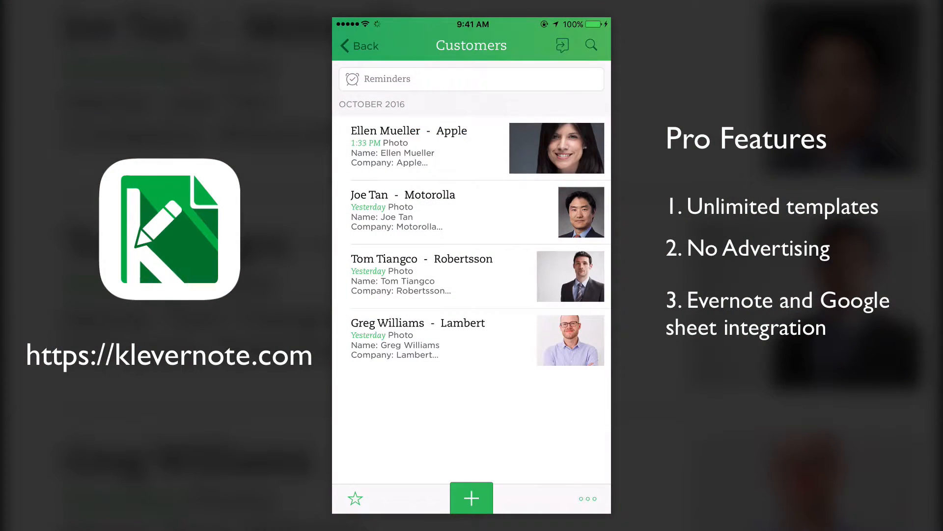
{"action": "left_click", "coordinate": [409, 148]}
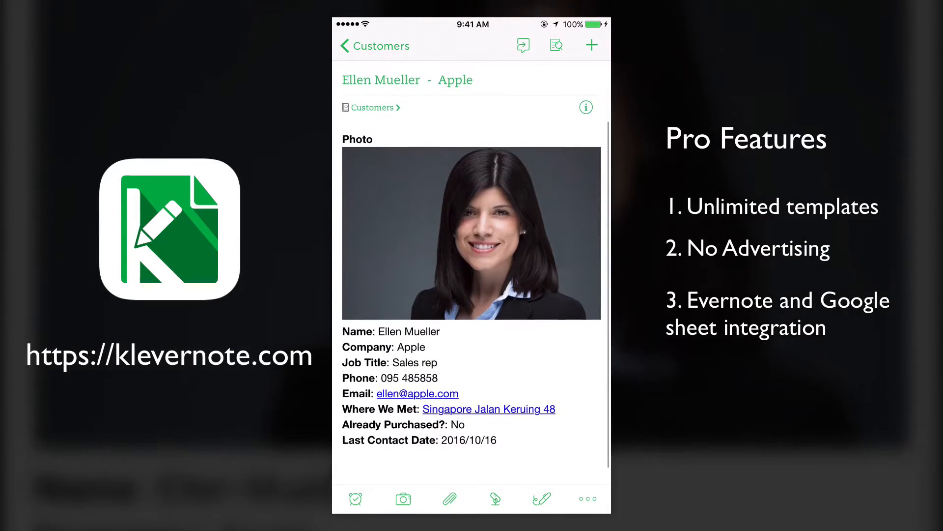
{"action": "left_click", "coordinate": [374, 46]}
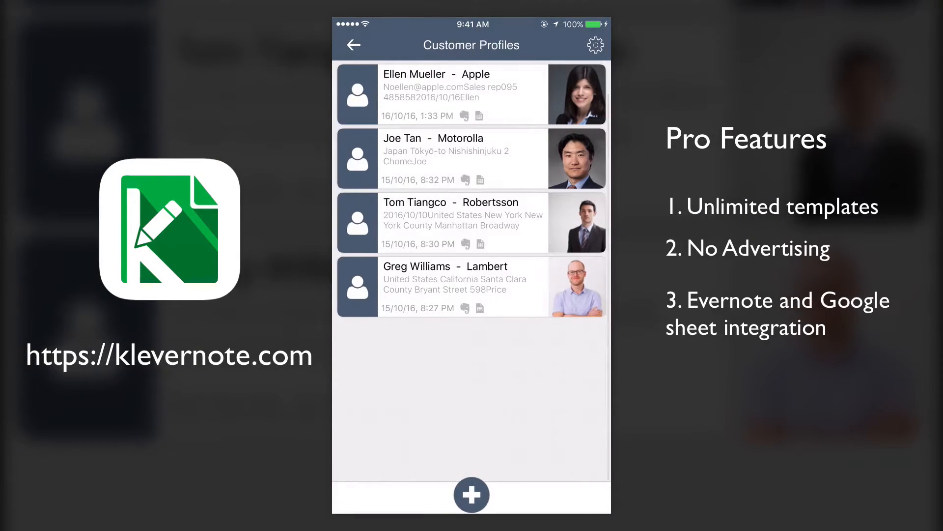
Return from Customer Profiles to My Templates and open the app's Settings
{"action": "left_click", "coordinate": [472, 494]}
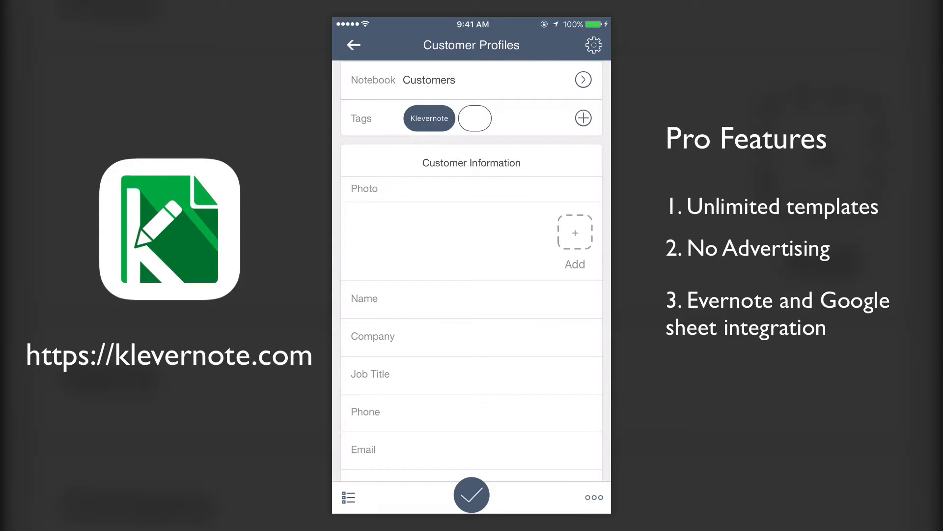
{"action": "left_click", "coordinate": [353, 45]}
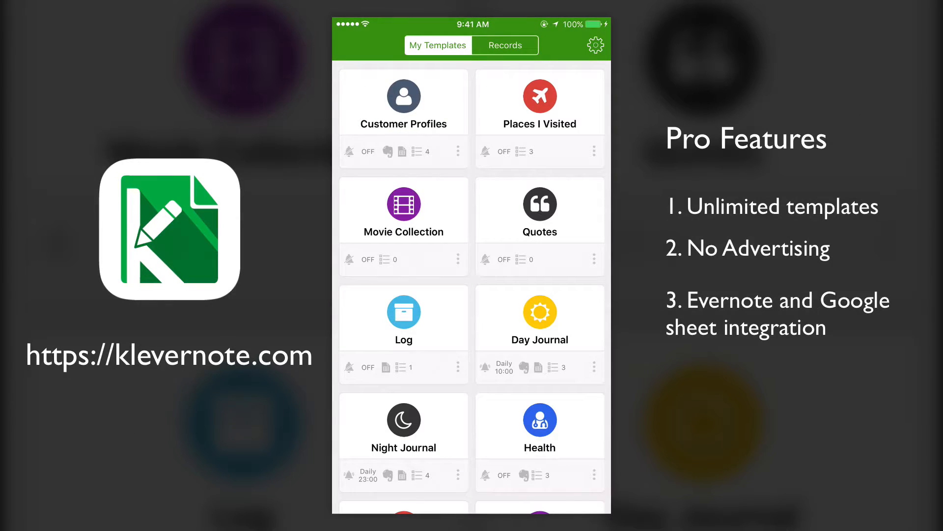
{"action": "left_click", "coordinate": [596, 46]}
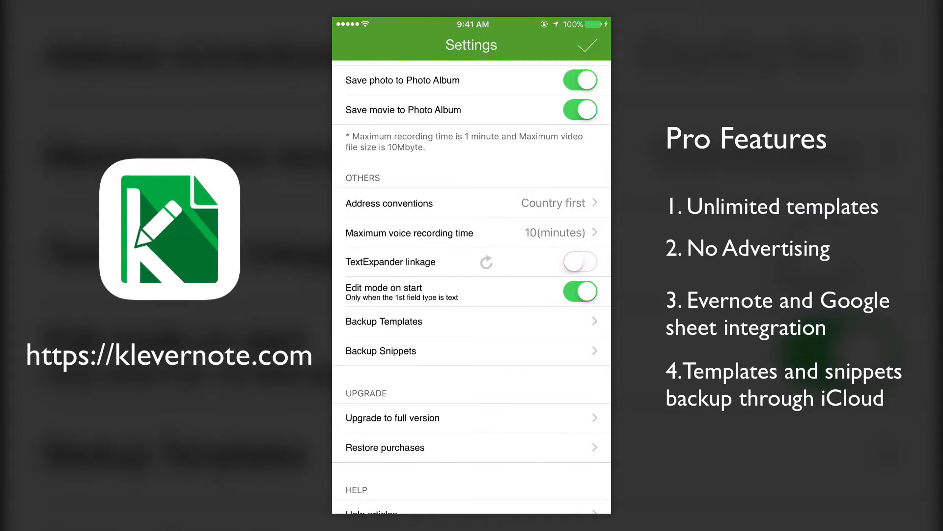
View the six dated iCloud template backups, then close Settings back to the templates collection
{"action": "left_click", "coordinate": [383, 320]}
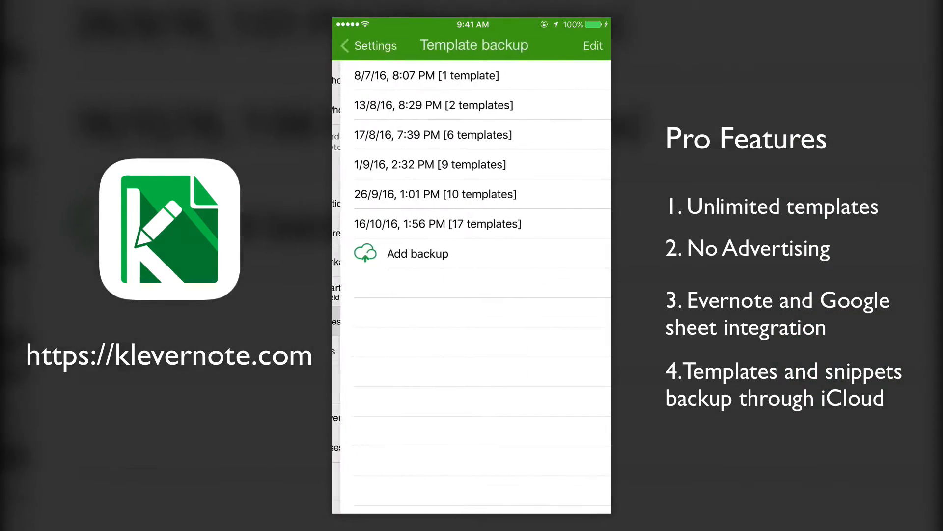
{"action": "left_click", "coordinate": [367, 46]}
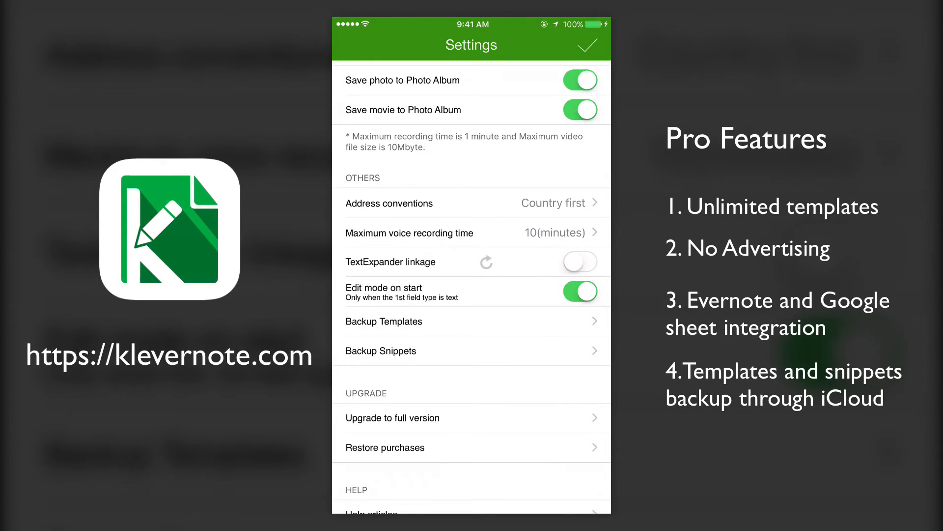
{"action": "scroll", "scroll_direction": "down", "scroll_amount": 3}
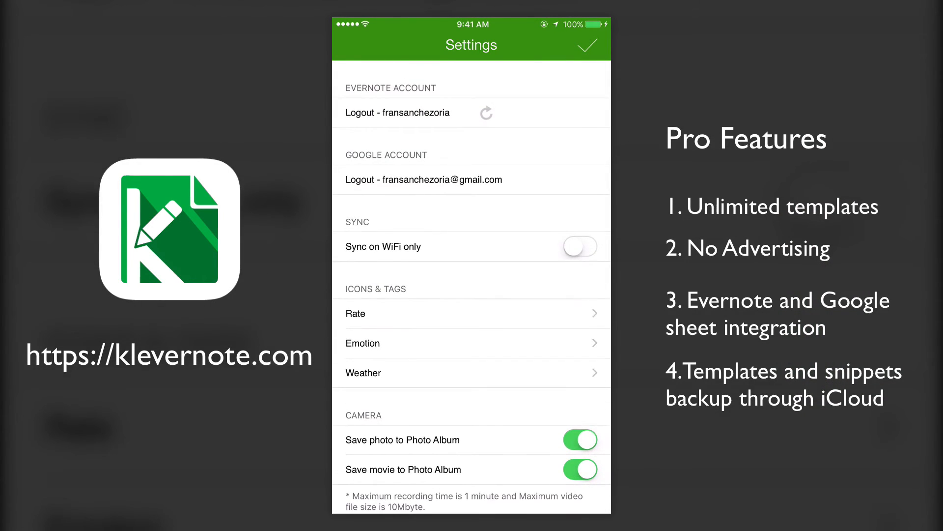
{"action": "left_click", "coordinate": [587, 46]}
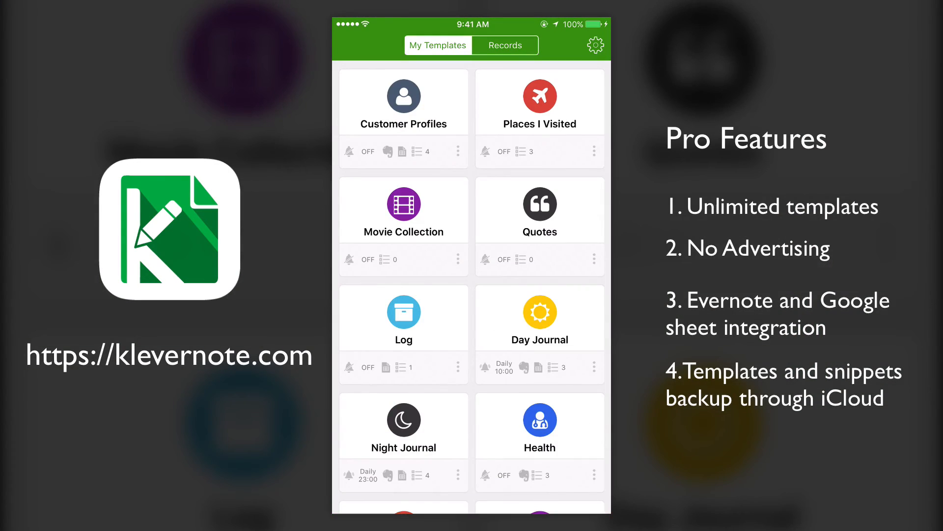